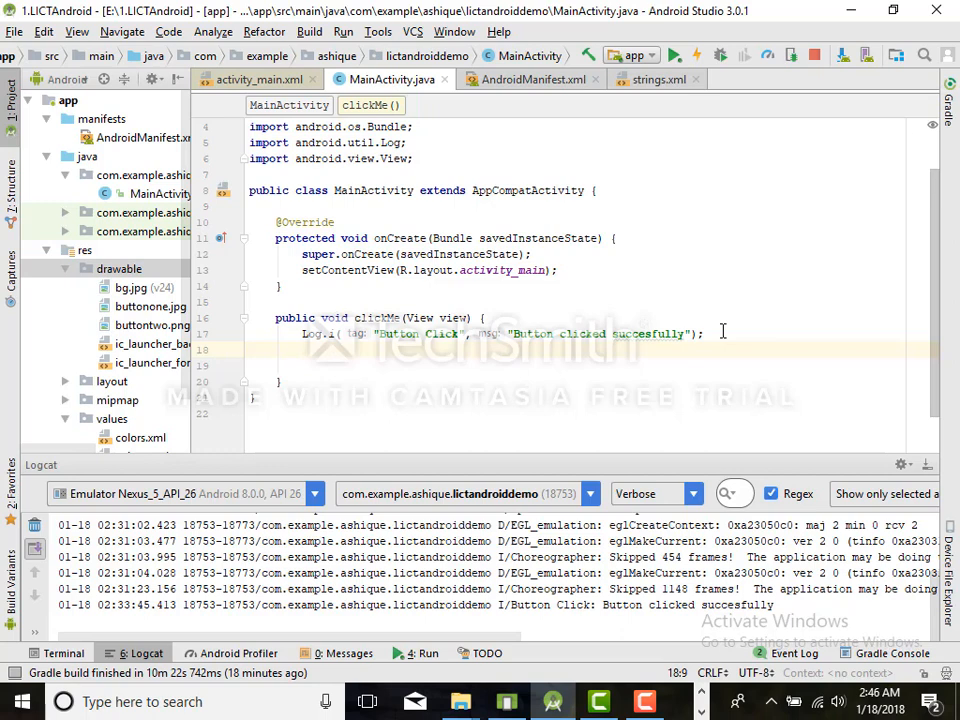
Begin a new line under the Log.i call in clickIt with the word Toast.
click(304, 348)
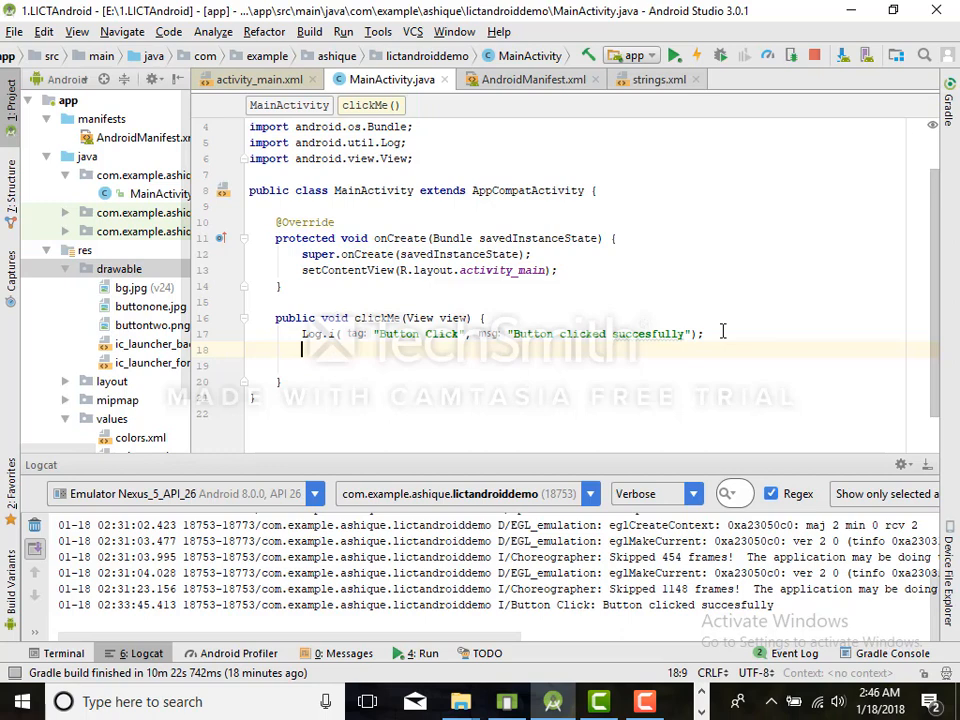
text(T)
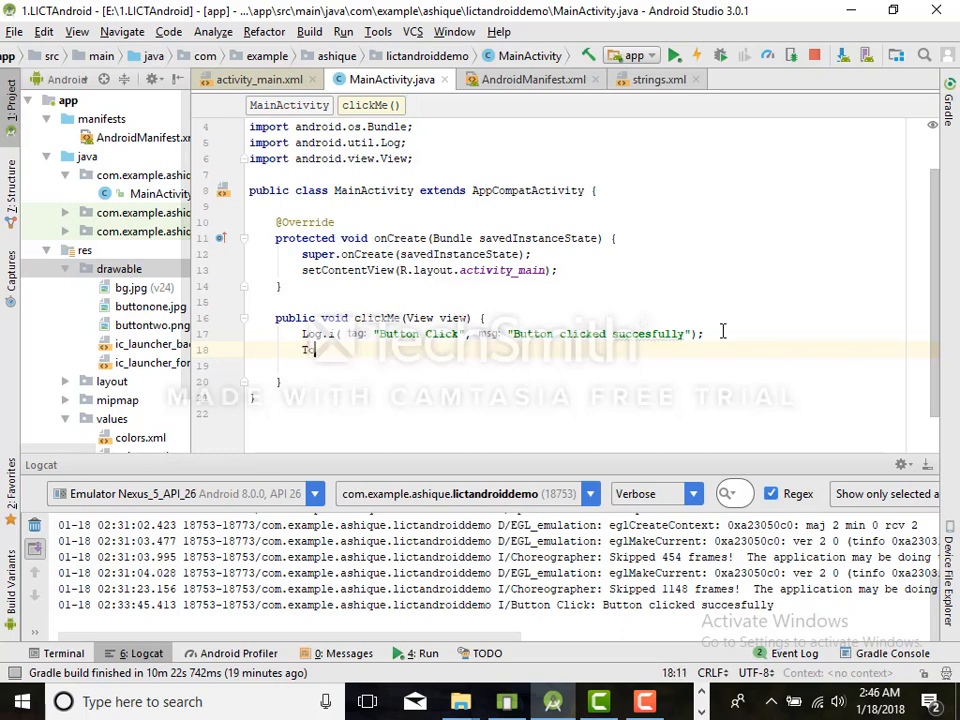
text(oast.)
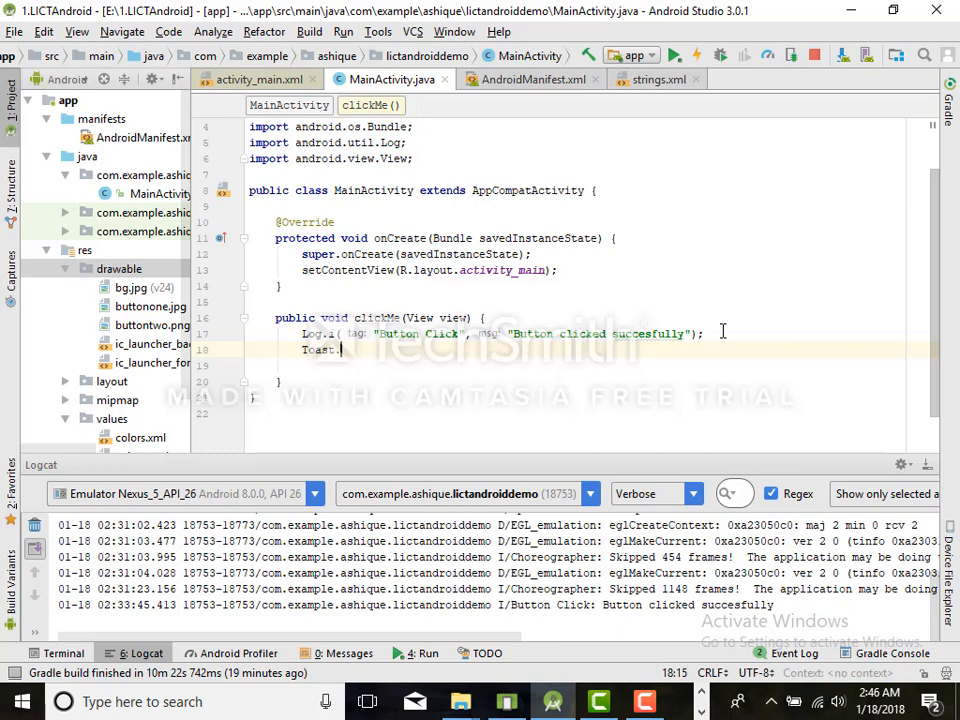
Choose makeText from completion so the line reads Toast.makeText( with android.widget.Toast imported.
text(make)
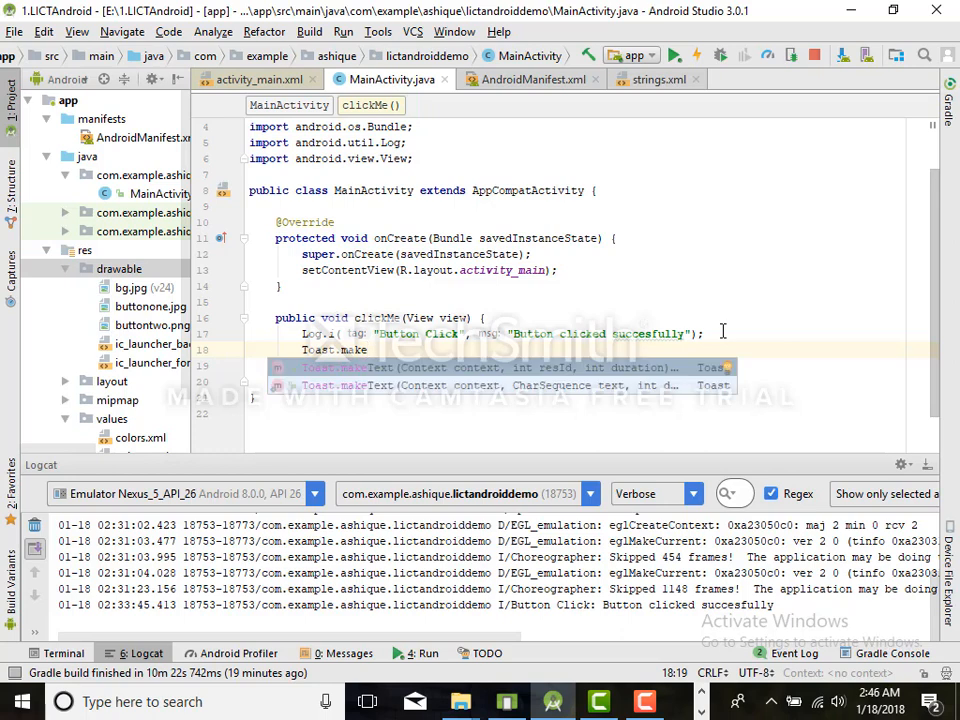
mouse_move(430, 372)
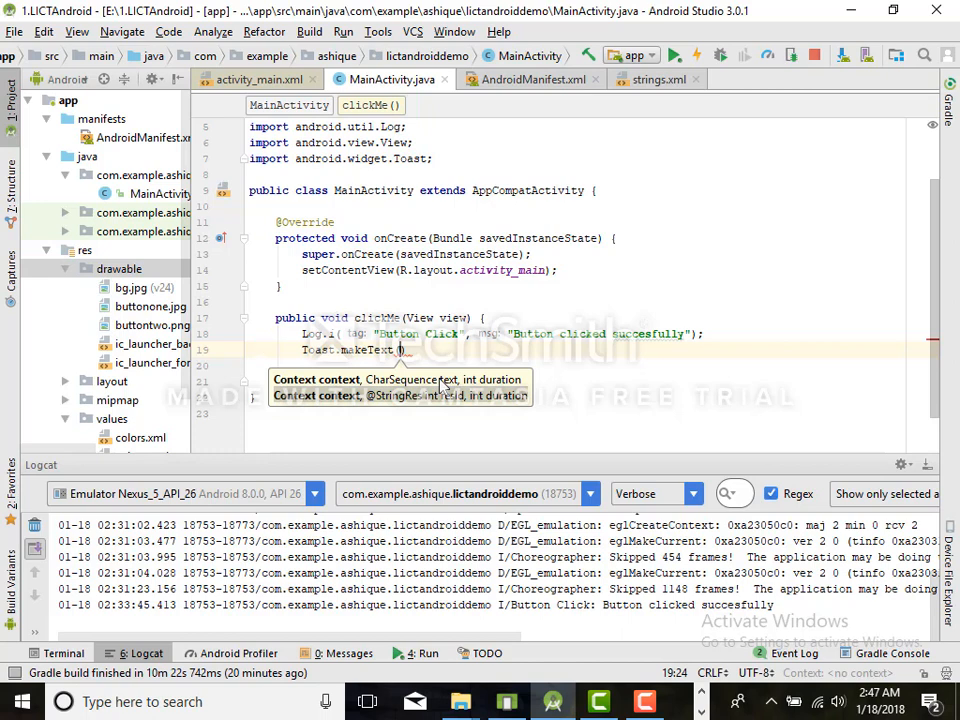
Pass MainActivity.this as the first, context argument of Toast.makeText.
text(MainActivity.)
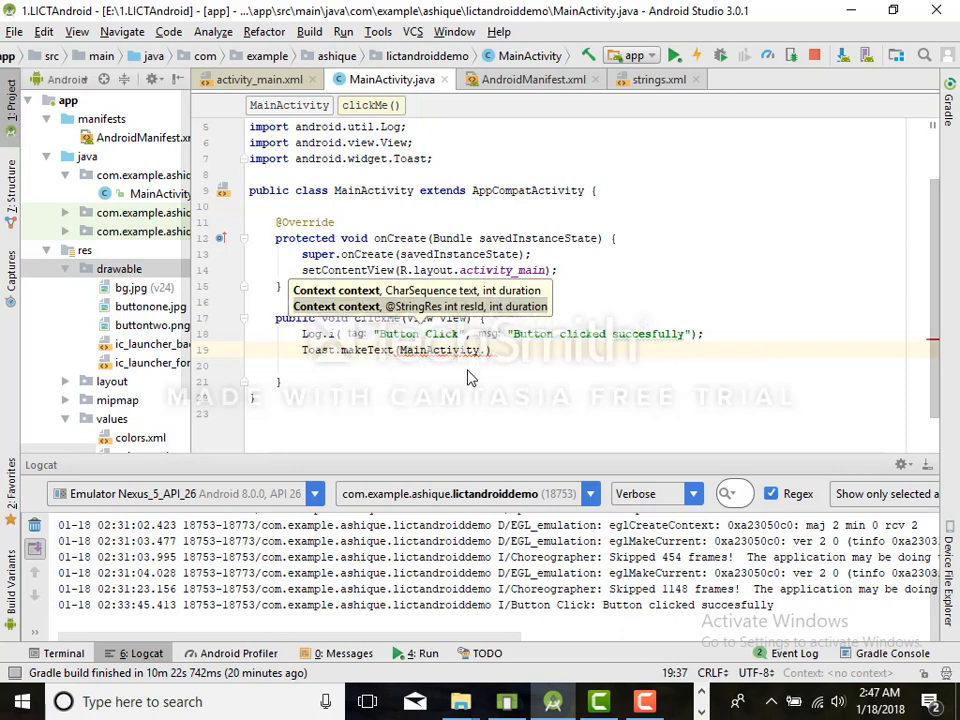
text(this, ")
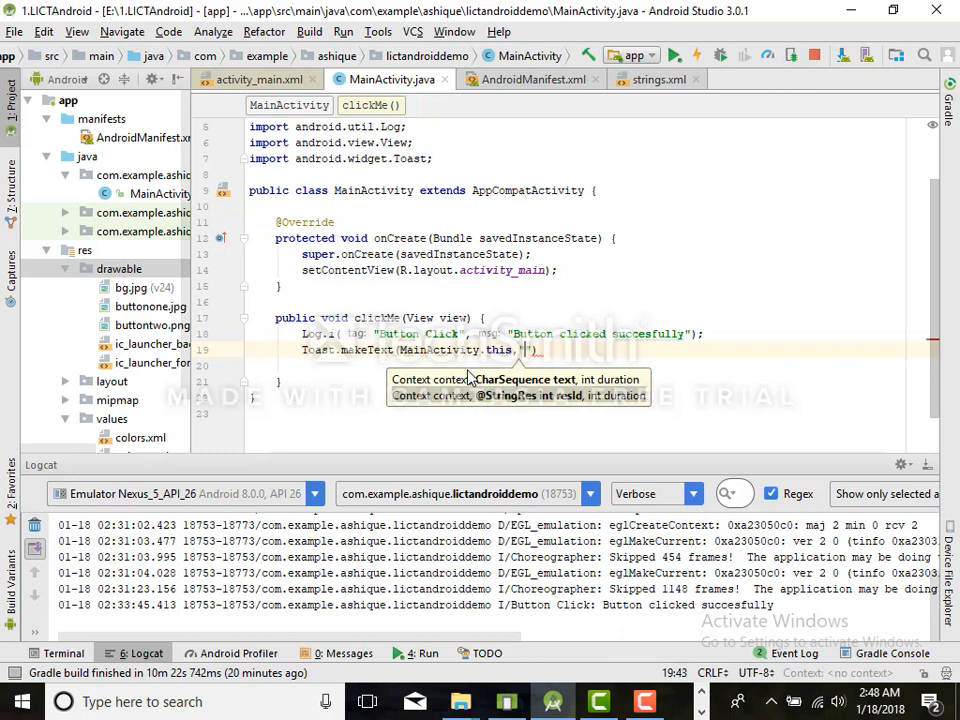
mouse_move(558, 336)
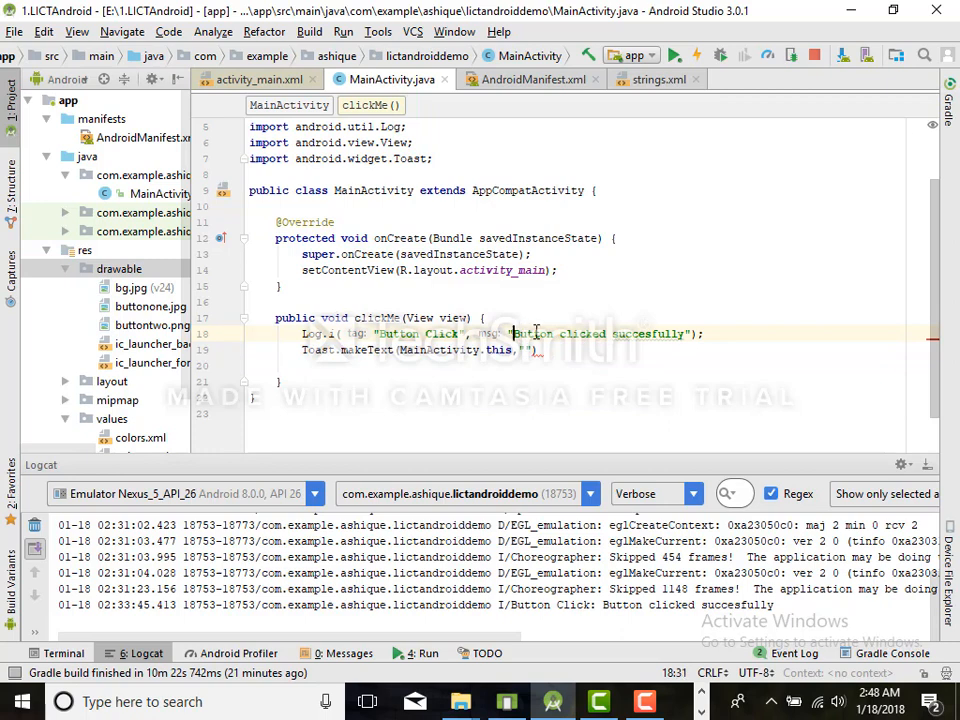
Add "Button clicked succesfully" as the message argument and start the third argument with T.
double_click(598, 332)
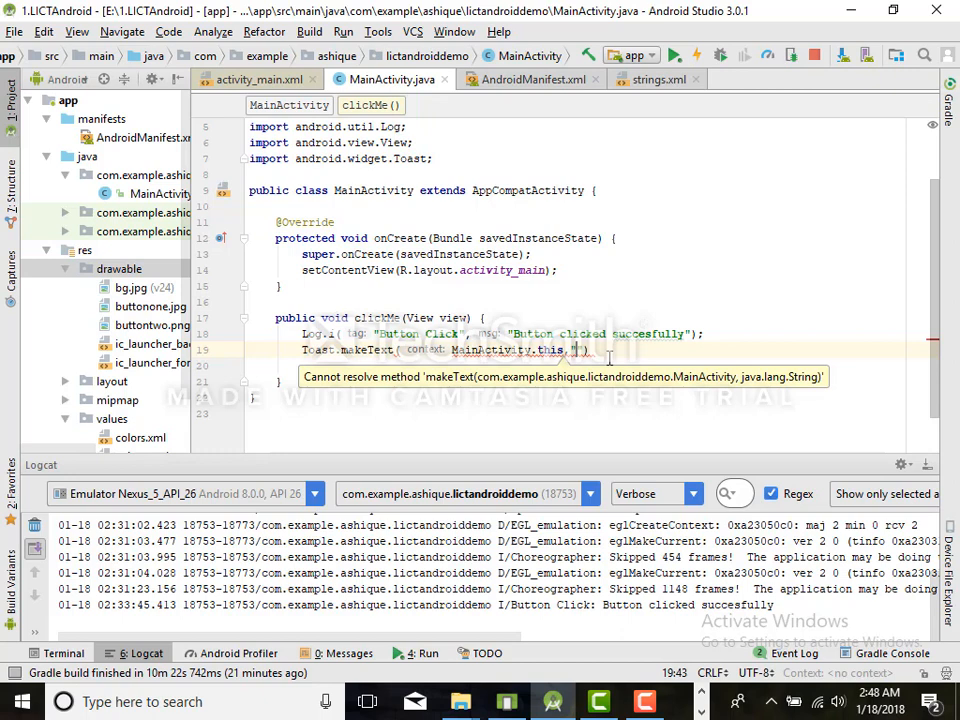
text("Button clicked succesfully"))
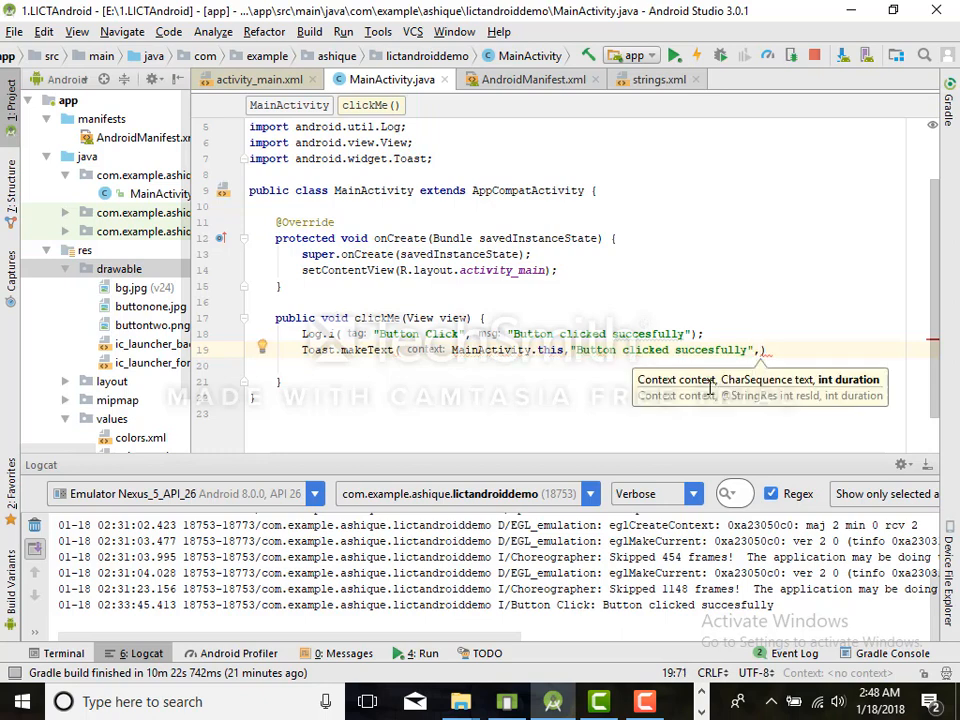
text(T)
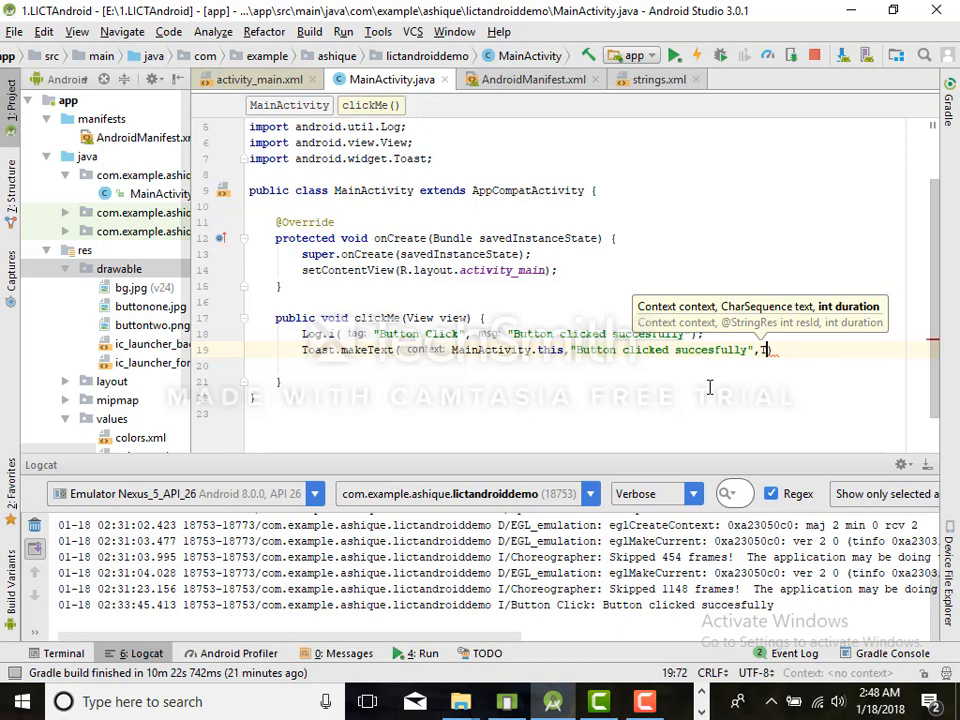
Finish Toast.LENGTH_LONG as the duration and begin chaining .show() via completion.
text(oast.LENGTH_LONG))
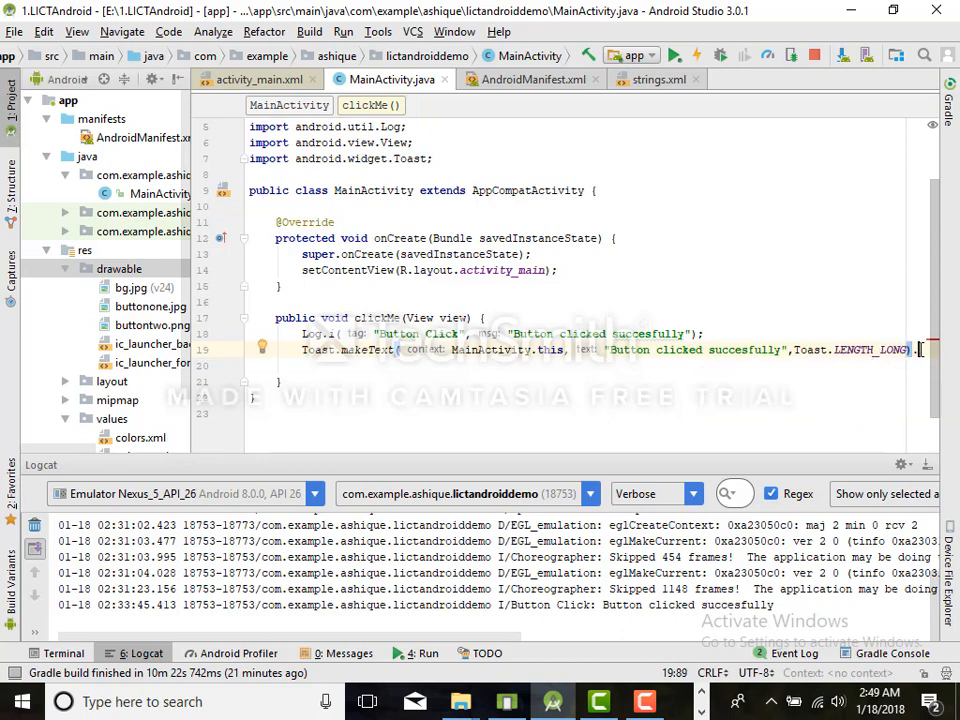
text(.sh)
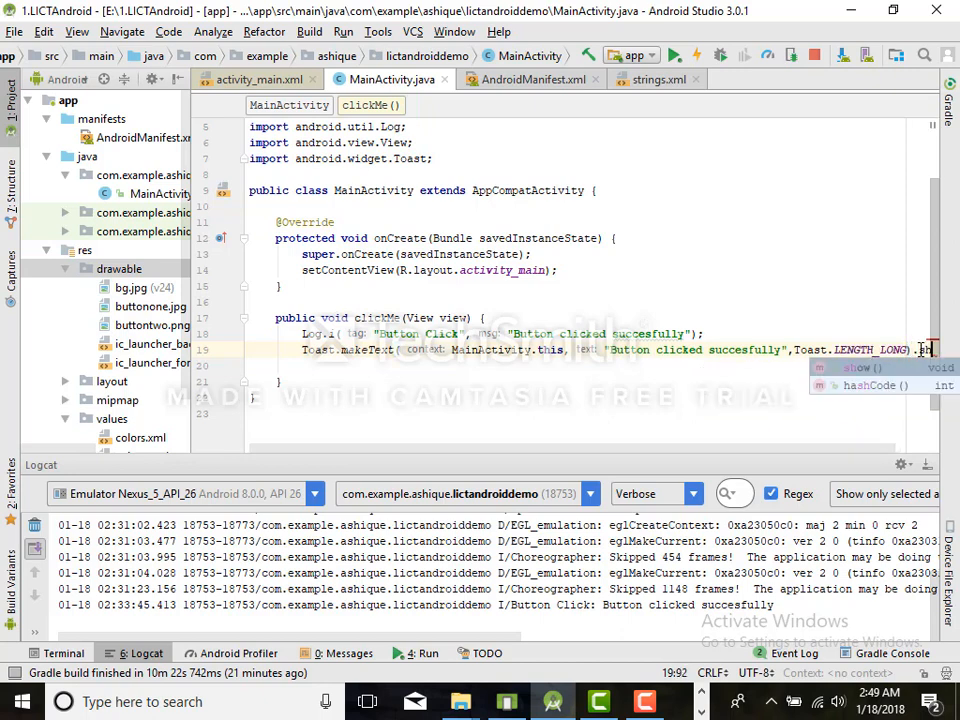